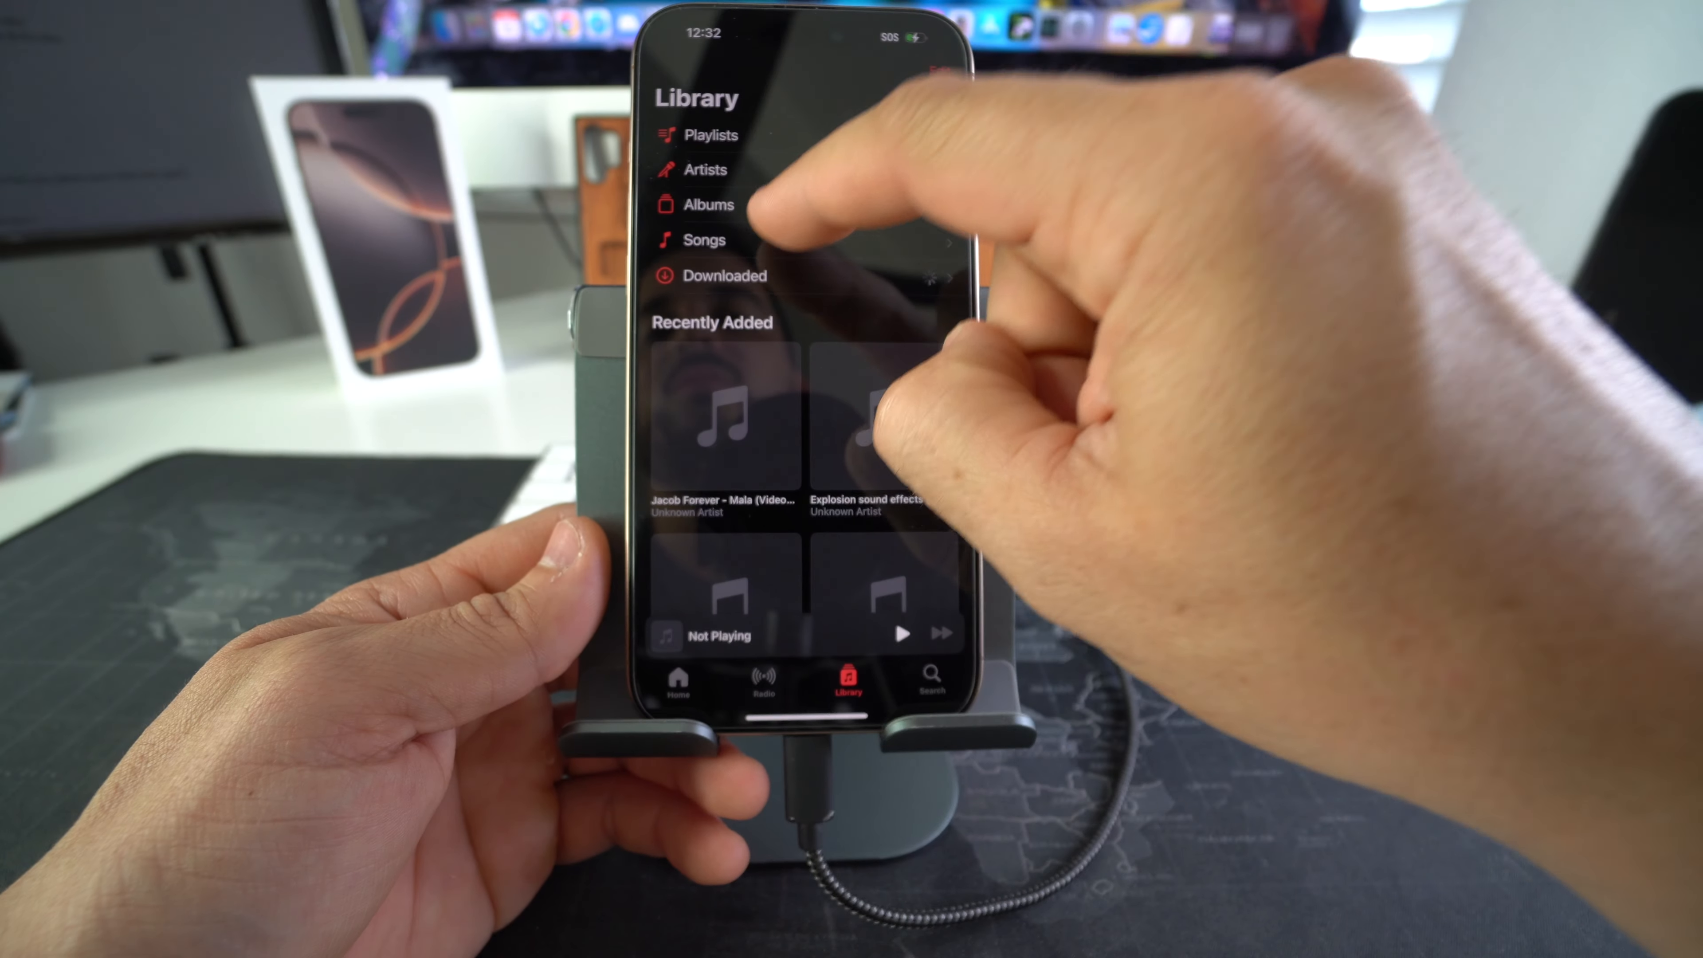
Step: Show the Songs list of the library and browse the transferred tracks
click(703, 240)
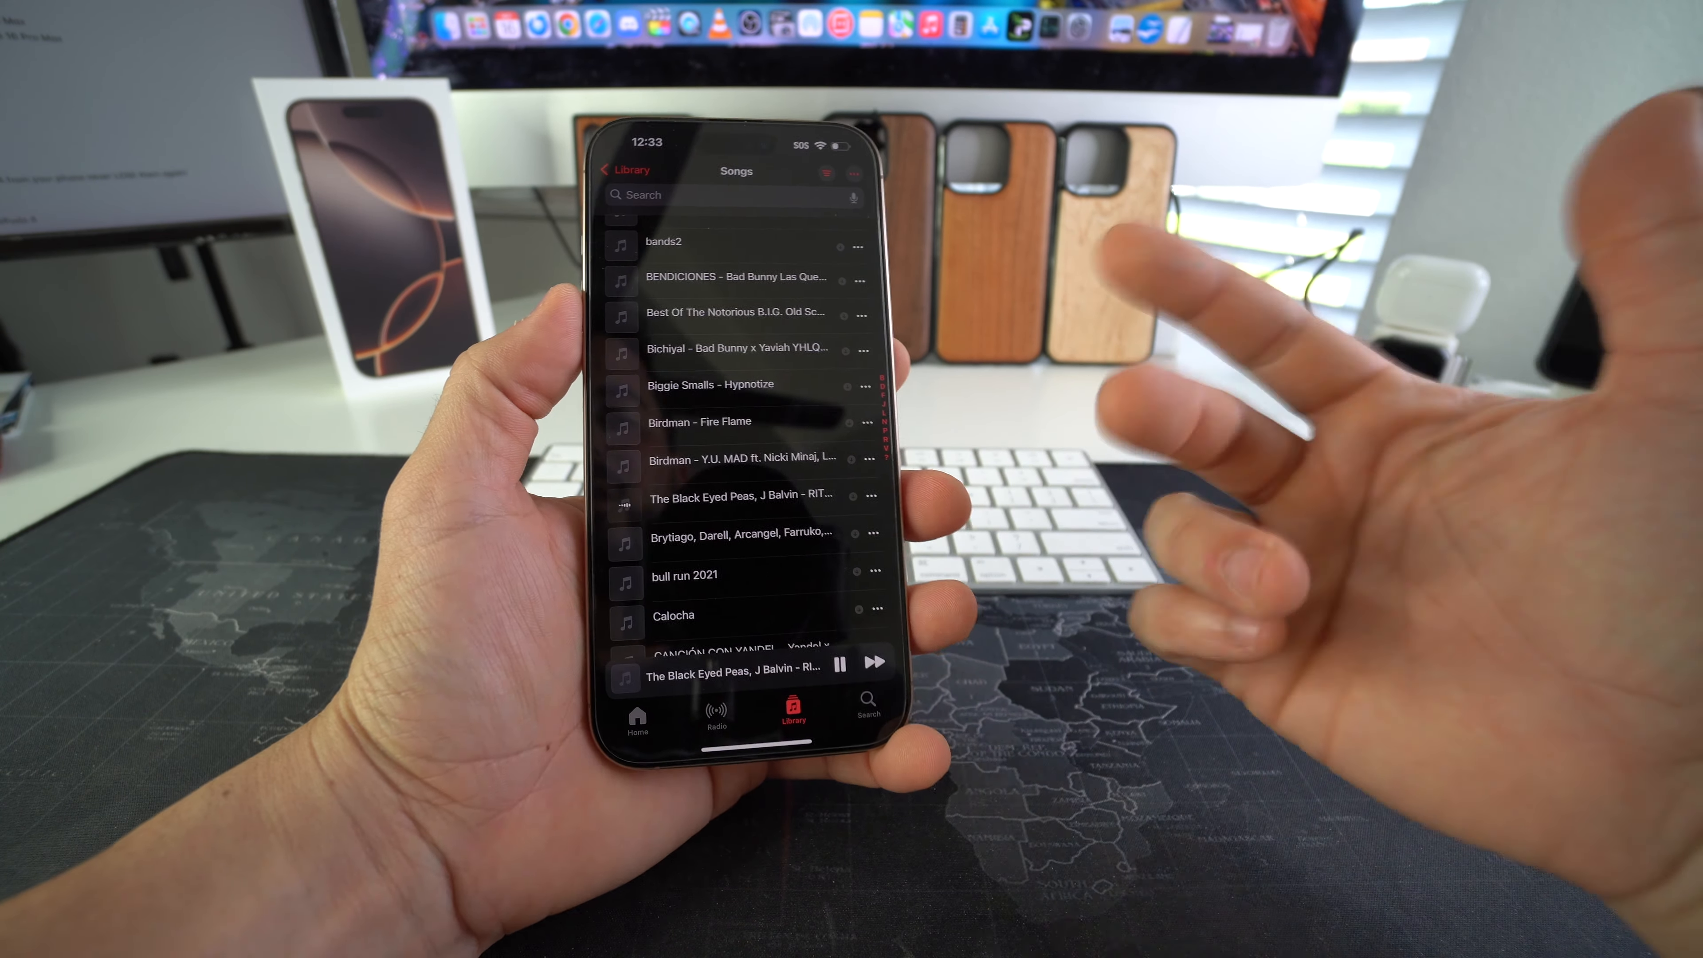
scroll(down, 3)
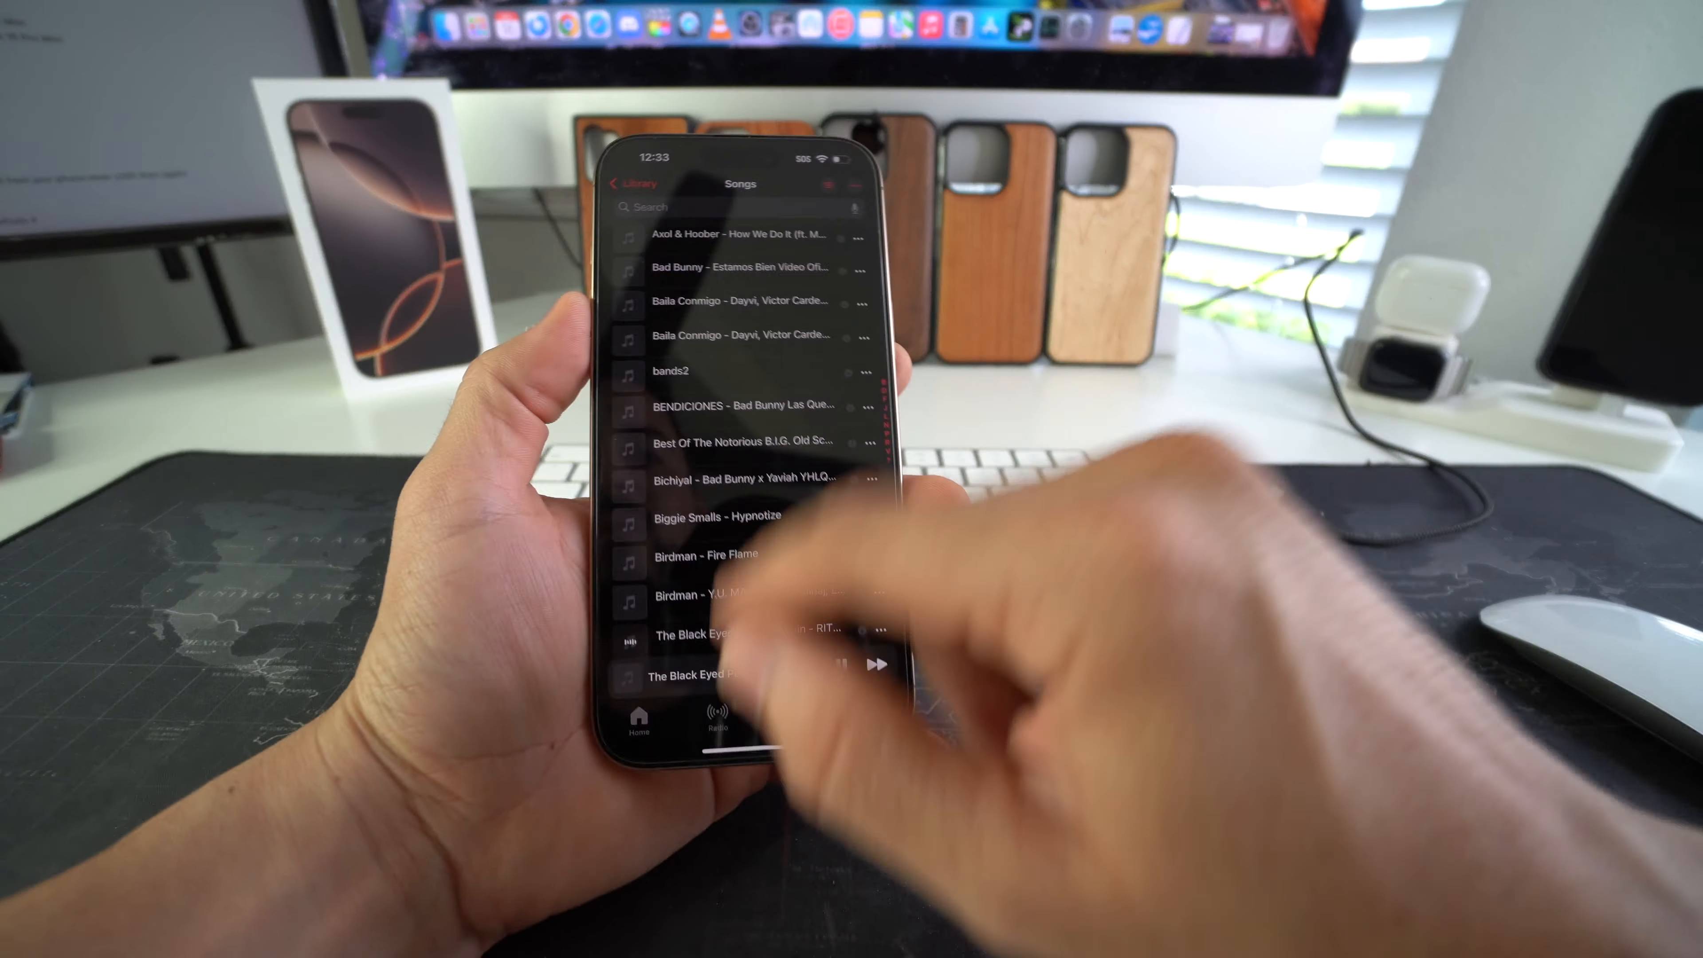